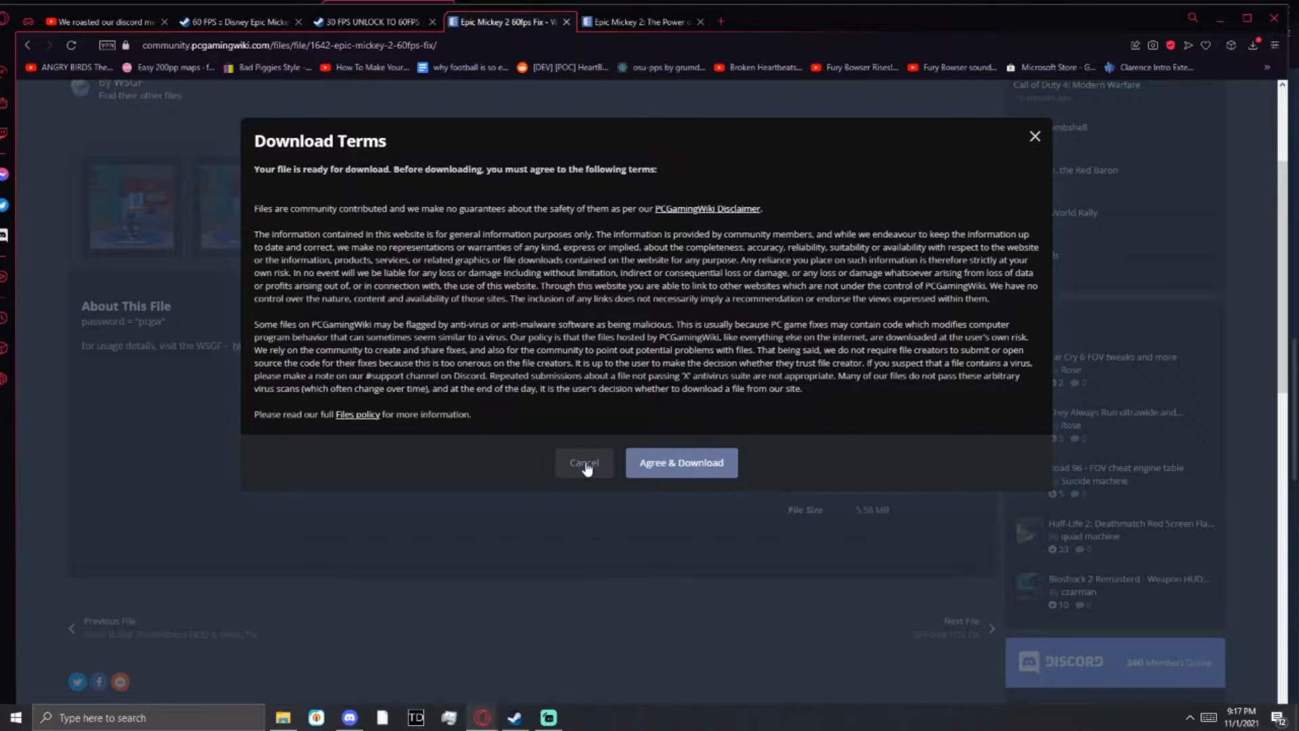
Agree to the download terms so the Epic Mickey 2 60fps fix downloads
{"action": "left_click", "coordinate": [680, 463]}
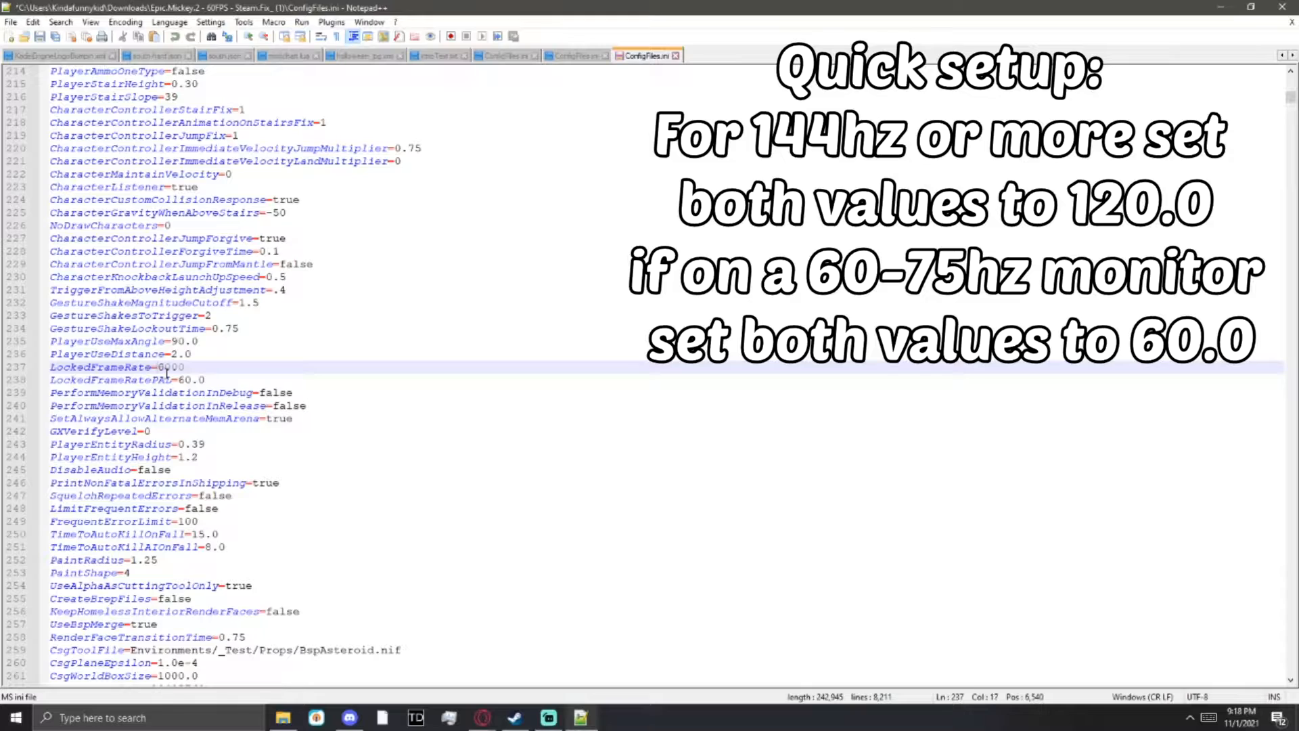
Set LockedFrameRate on line 237 of ConfigFiles.ini to 120.0
{"action": "type", "text": "120.0"}
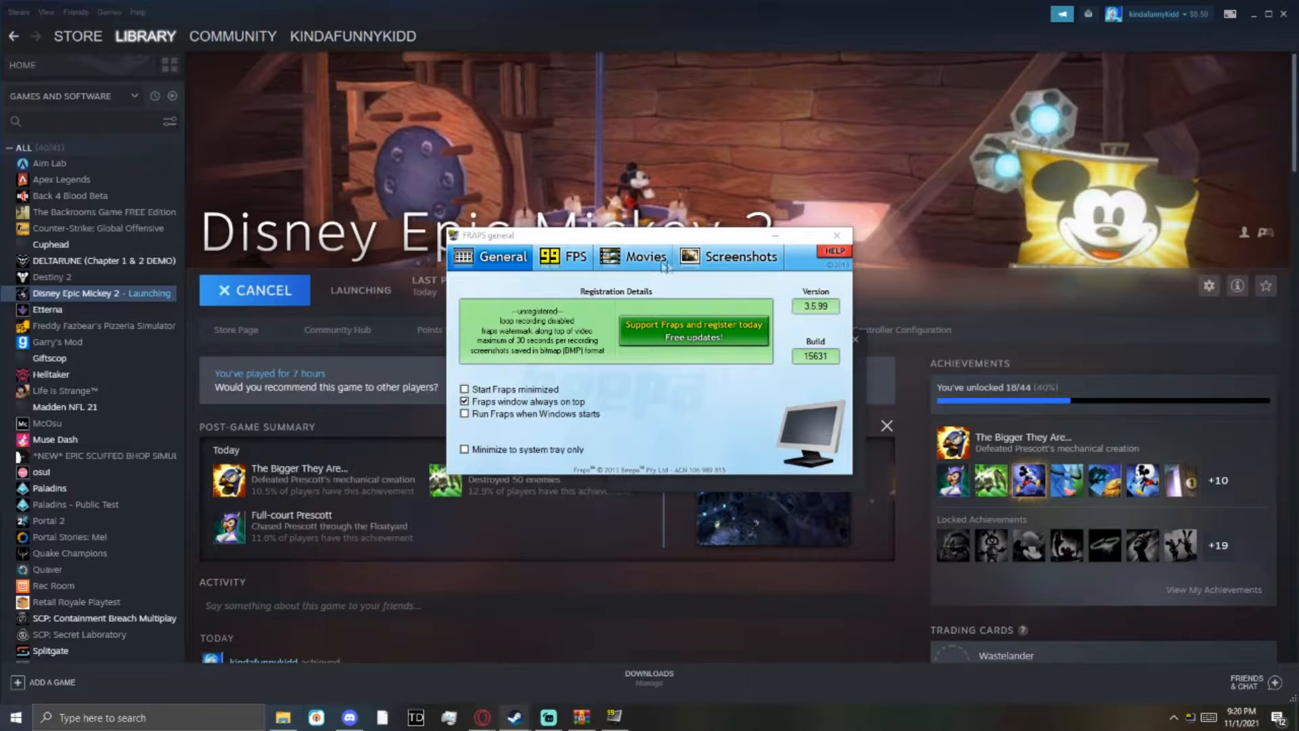
Bring up Fraps' General settings so the game's frame rate can be monitored
{"action": "left_click", "coordinate": [563, 256]}
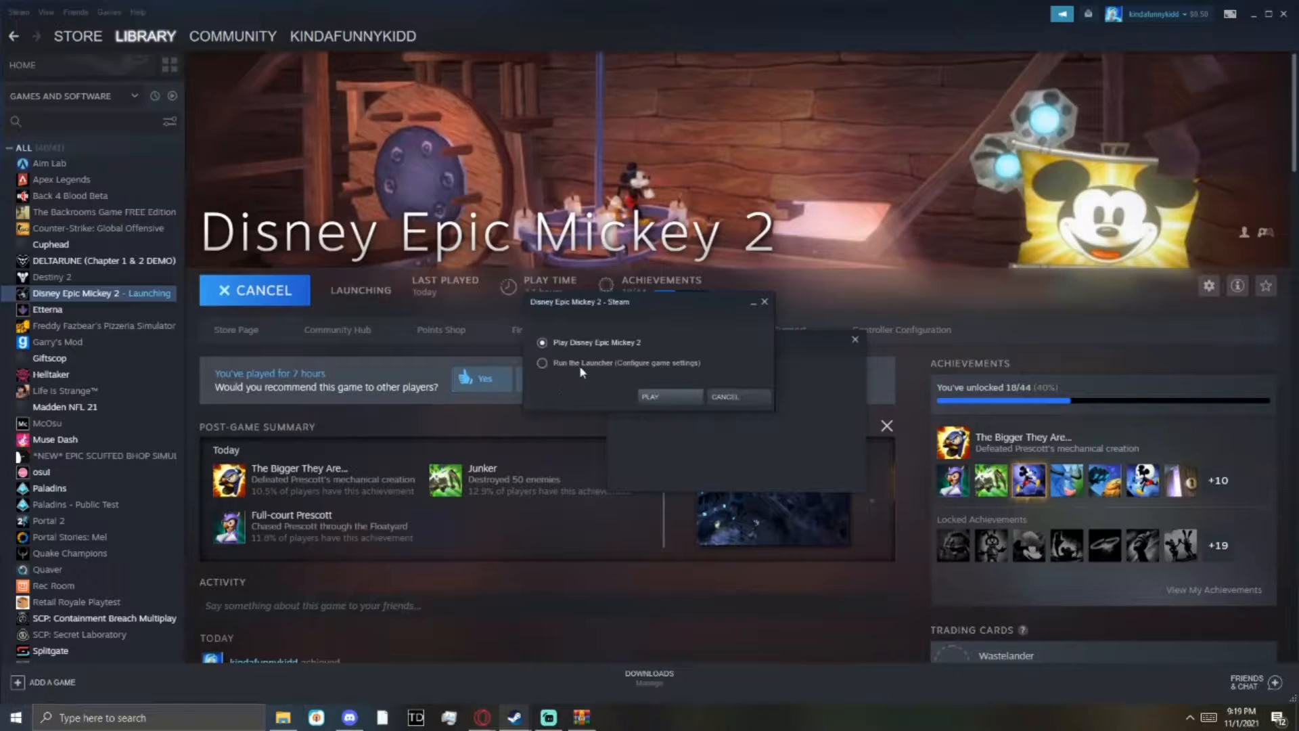
Launch Disney Epic Mickey 2 via the 'Run the Launcher' option and PLAY
{"action": "left_click", "coordinate": [667, 397]}
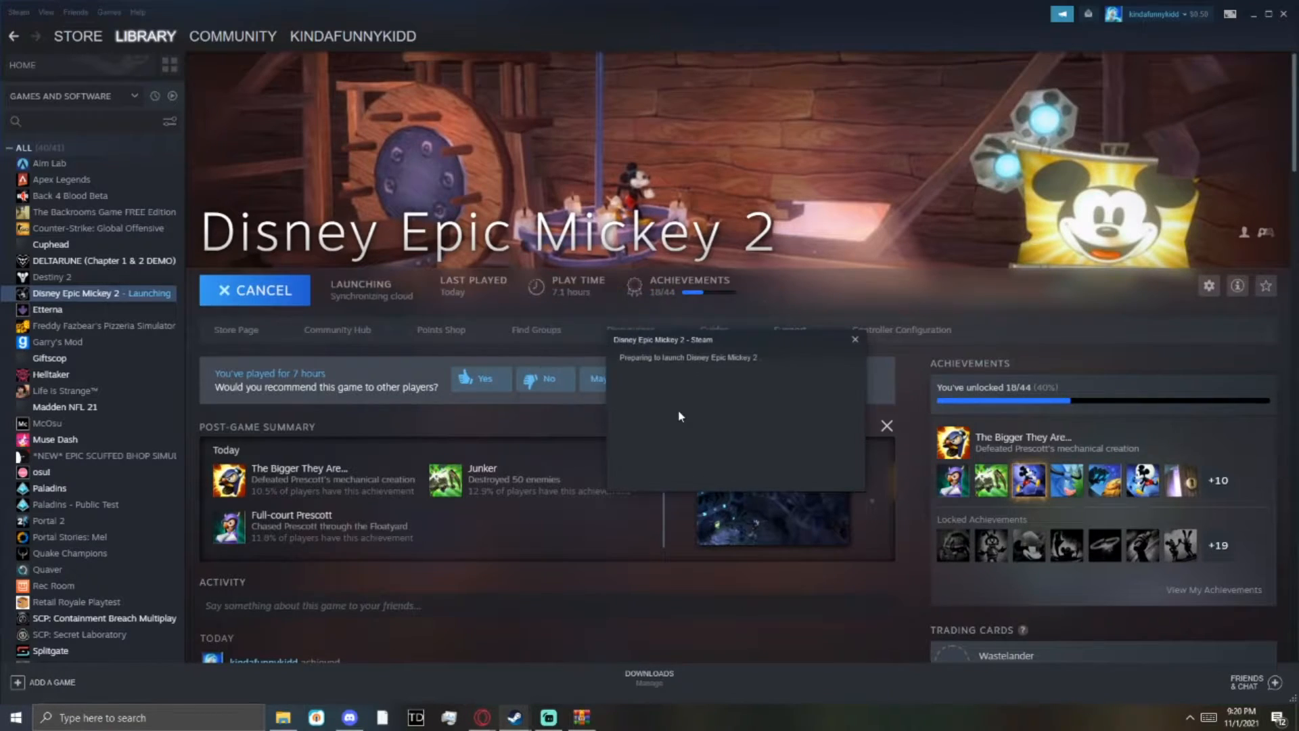